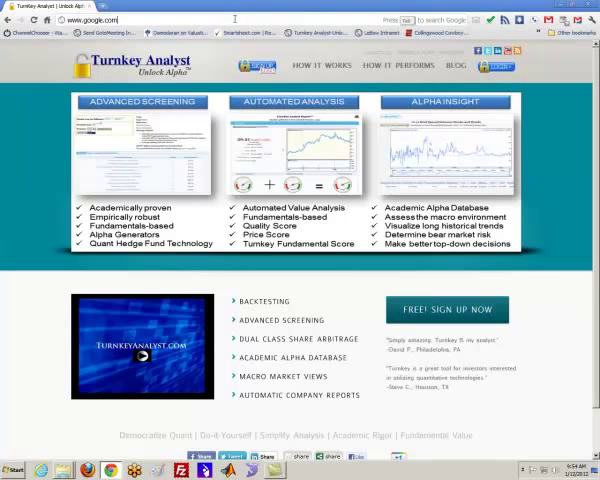
{"action": "key", "text": "Return"}
{"action": "type", "text": "french data"}
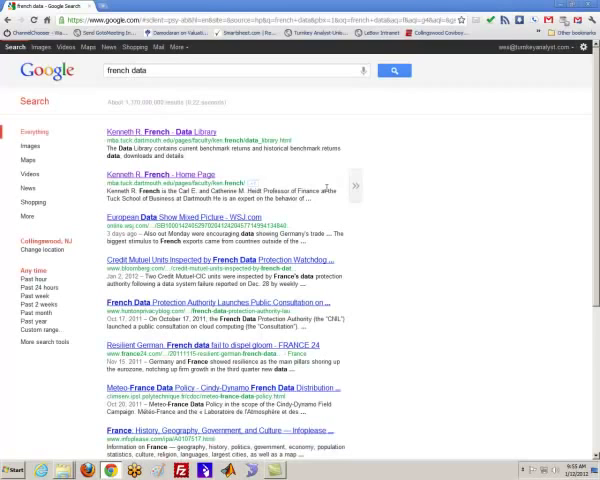
- Open the "Kenneth R. French - Data Library" search result
{"action": "left_click", "coordinate": [161, 131]}
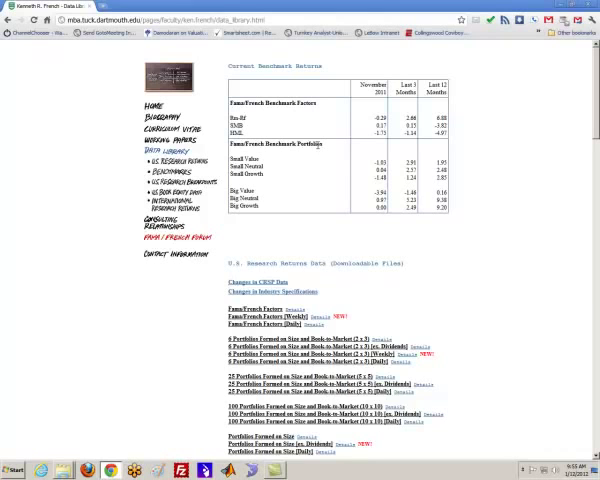
- Download and open the Fama/French Factors file F-F_Research_Data_Factors.txt
{"action": "scroll", "scroll_direction": "down", "scroll_amount": 3}
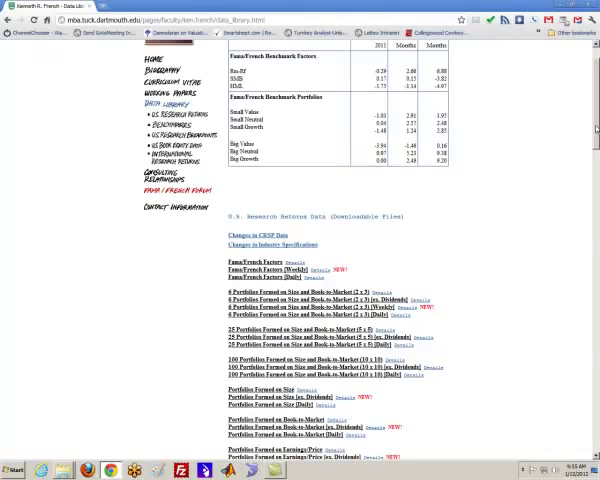
{"action": "scroll", "scroll_direction": "down", "scroll_amount": 3}
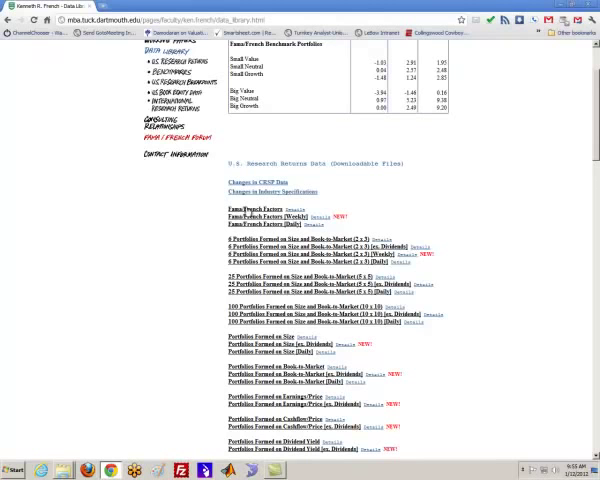
{"action": "left_click", "coordinate": [261, 208]}
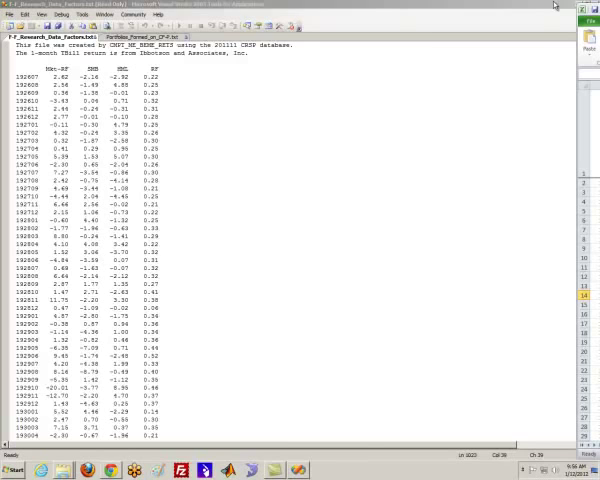
{"action": "left_click", "coordinate": [326, 469]}
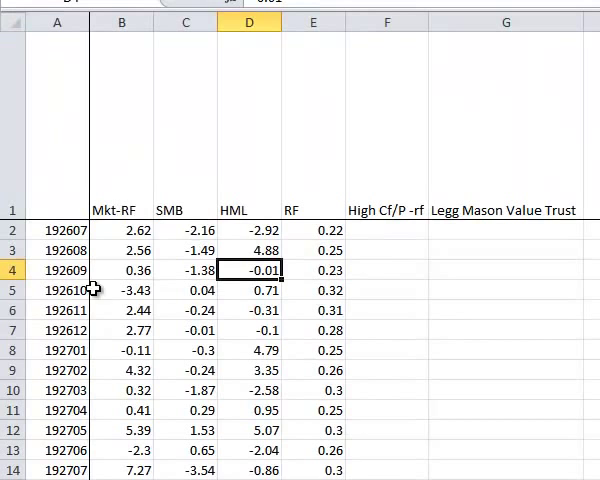
{"action": "mouse_move", "coordinate": [118, 197]}
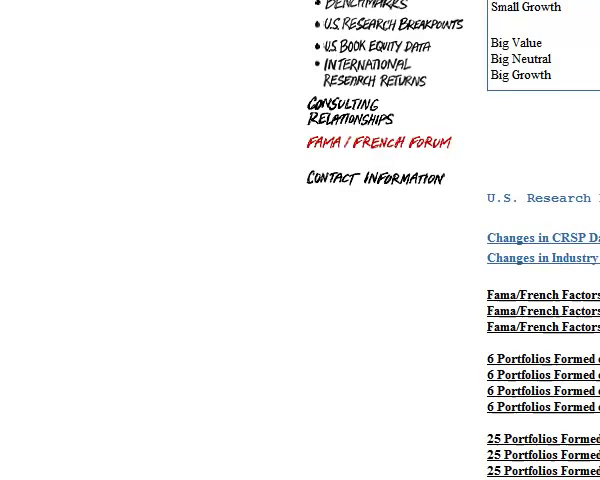
- Scroll to Portfolios Formed on Cashflow/Price and open Portfolios_Formed_on_CF-P.txt
{"action": "scroll", "scroll_direction": "down", "scroll_amount": 3}
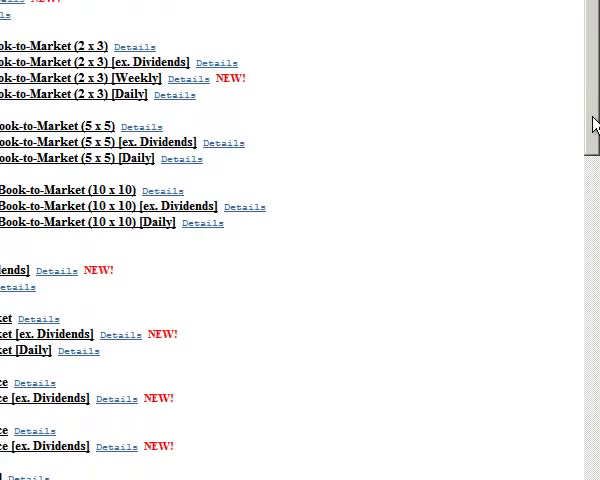
{"action": "scroll", "scroll_direction": "down", "scroll_amount": 3}
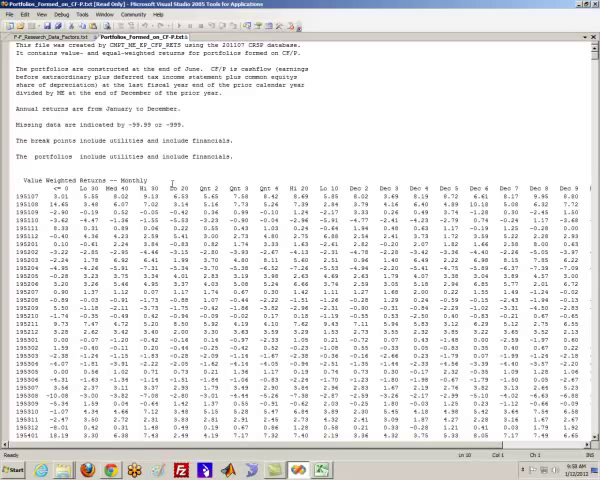
- Scroll through Portfolios_Formed_on_CF-P.txt to review the Hi 10 column, then return to Excel
{"action": "scroll", "scroll_direction": "right", "scroll_amount": 3}
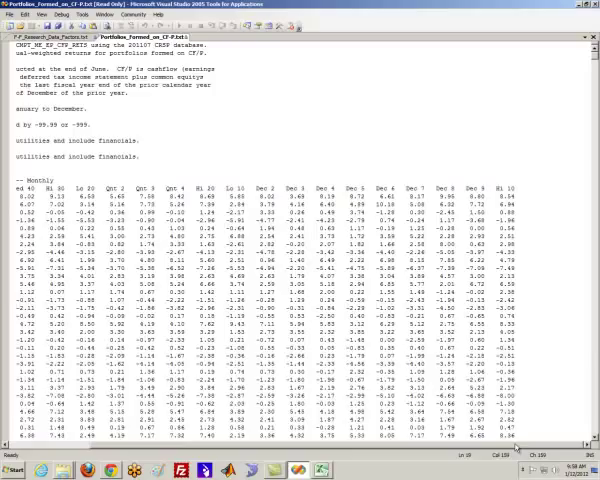
{"action": "scroll", "scroll_direction": "down", "scroll_amount": 3}
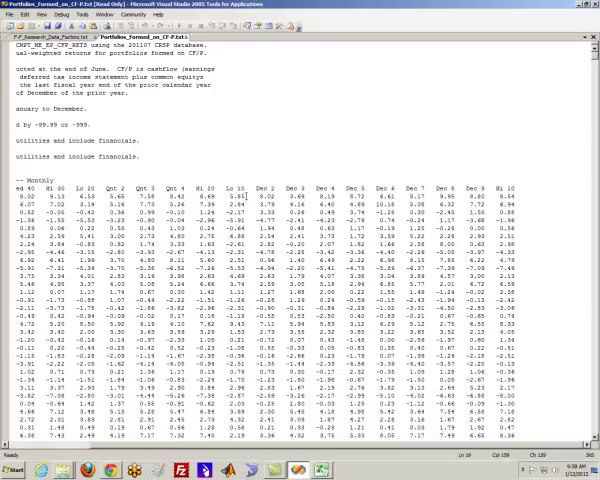
{"action": "scroll", "scroll_direction": "down", "scroll_amount": 3}
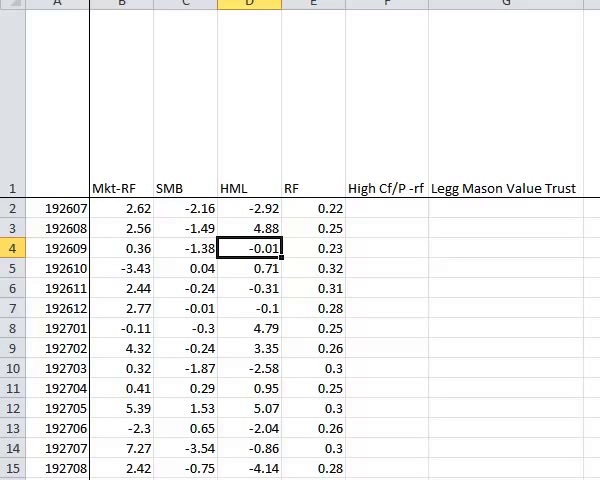
{"action": "mouse_move", "coordinate": [258, 182]}
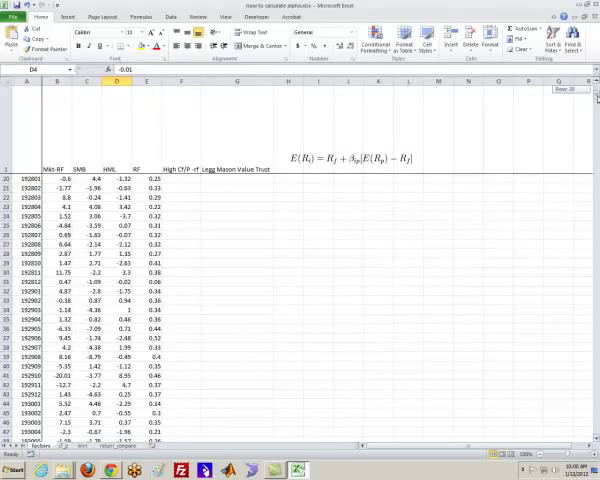
- Fill column F with =cf_p!K3-factors!E302 and open the Regression tool
{"action": "scroll", "scroll_direction": "down", "scroll_amount": 3}
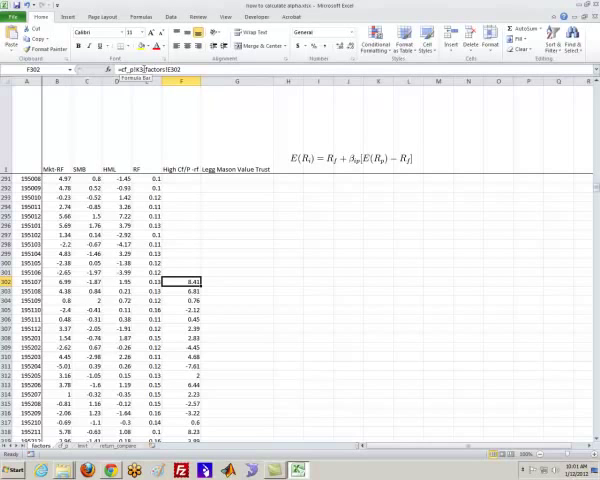
{"action": "left_click", "coordinate": [145, 282]}
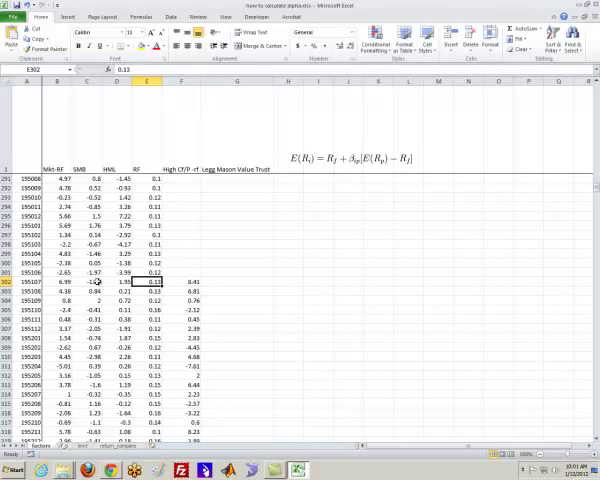
{"action": "scroll", "scroll_direction": "down", "scroll_amount": 3}
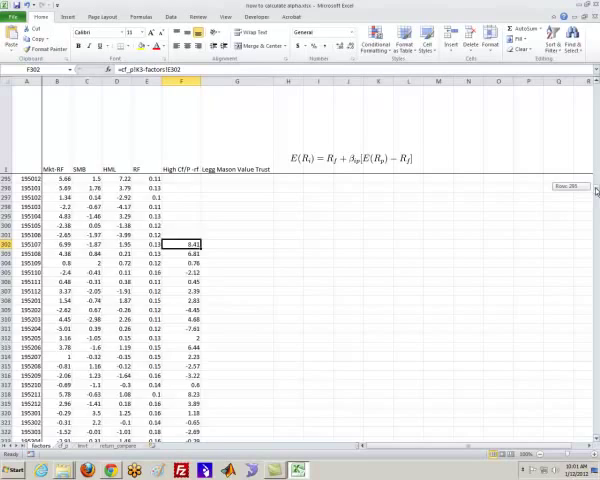
{"action": "scroll", "scroll_direction": "down", "scroll_amount": 3}
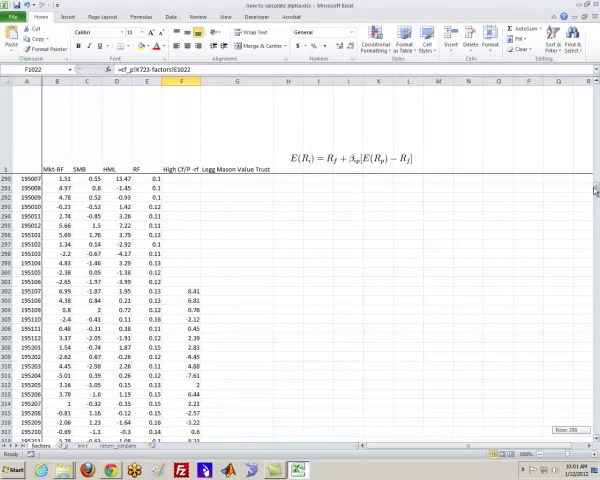
{"action": "scroll", "scroll_direction": "down", "scroll_amount": 3}
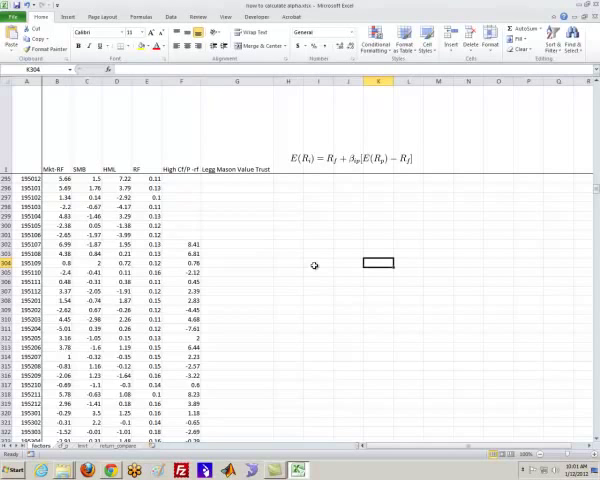
{"action": "mouse_move", "coordinate": [221, 17]}
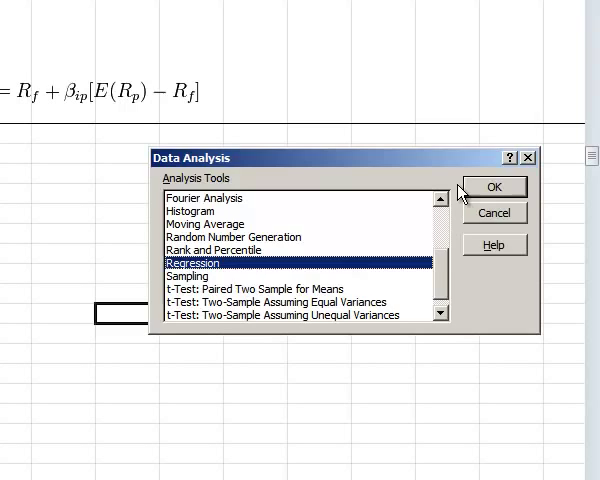
- Regress Y $F$302:$F$1022 on X $B$302:$D$1022, output to a new worksheet
{"action": "left_click", "coordinate": [494, 186]}
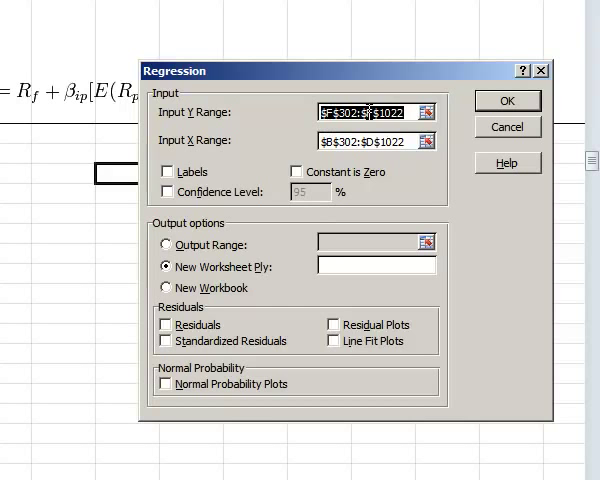
{"action": "left_click", "coordinate": [424, 111]}
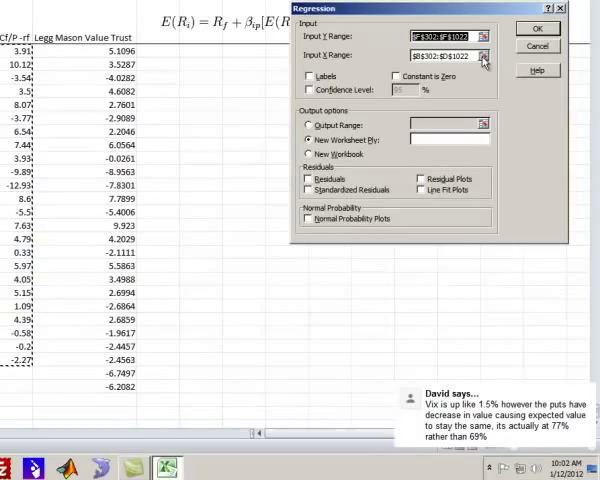
{"action": "left_click", "coordinate": [484, 58]}
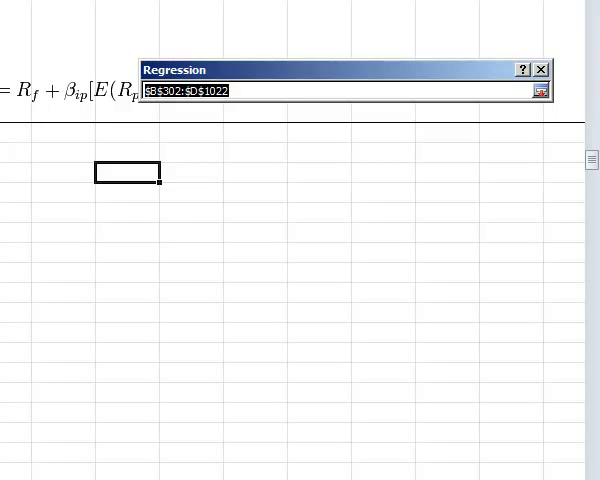
{"action": "left_click", "coordinate": [541, 90]}
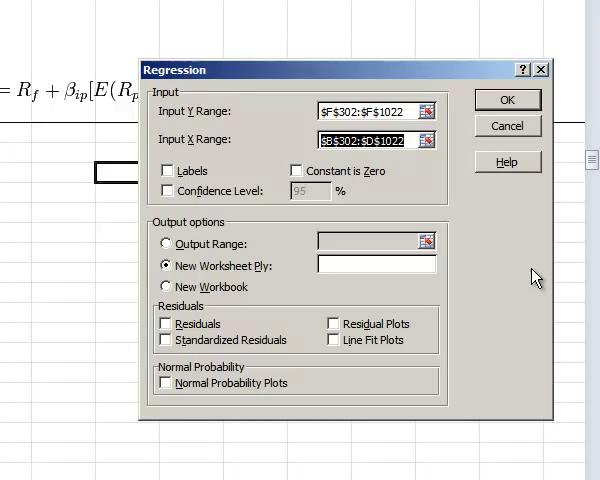
{"action": "mouse_move", "coordinate": [513, 193]}
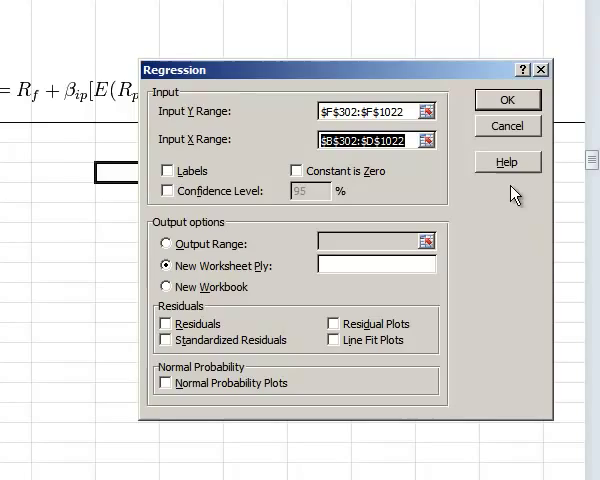
{"action": "left_click", "coordinate": [506, 99]}
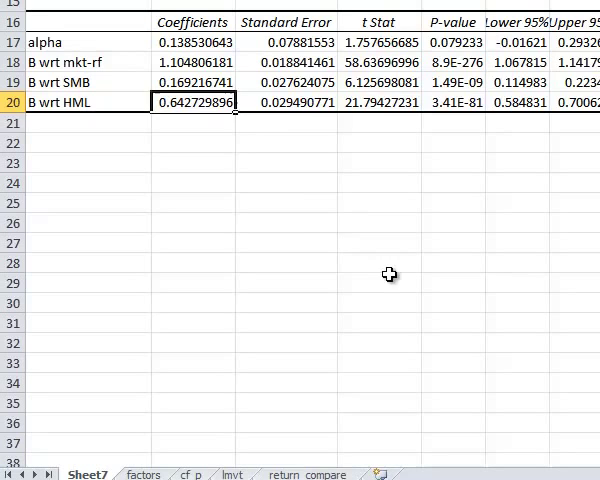
{"action": "mouse_move", "coordinate": [468, 194]}
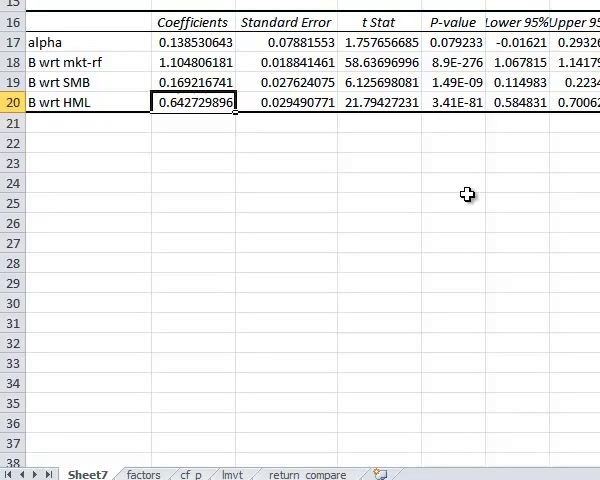
- Label coefficient rows alpha, B wrt mkt-rf, B wrt SMB and B wrt HML
{"action": "left_click", "coordinate": [192, 82]}
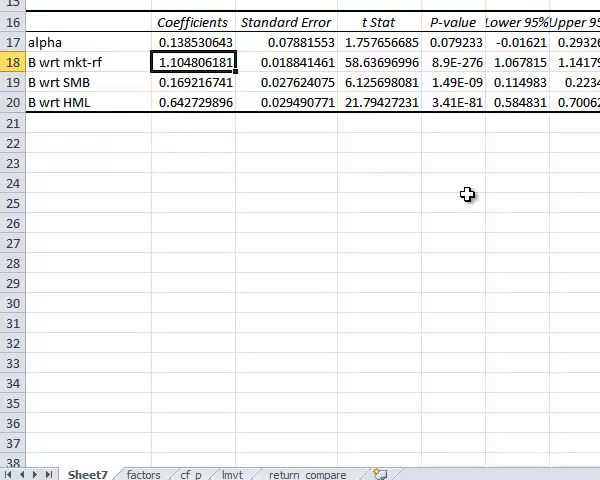
{"action": "left_click", "coordinate": [195, 41]}
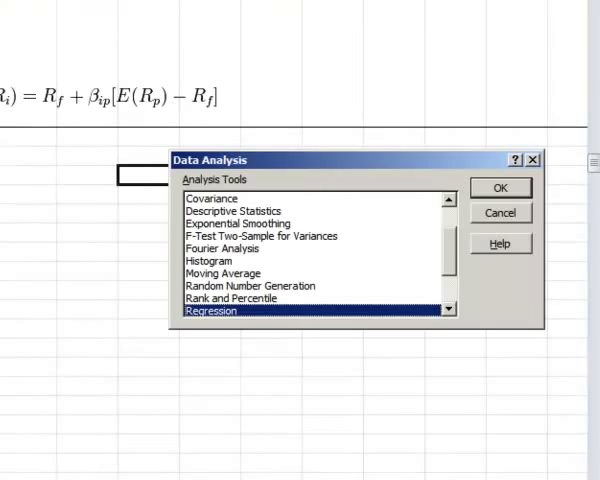
- Open the Regression settings from Data Analysis on the factors sheet
{"action": "left_click", "coordinate": [500, 187]}
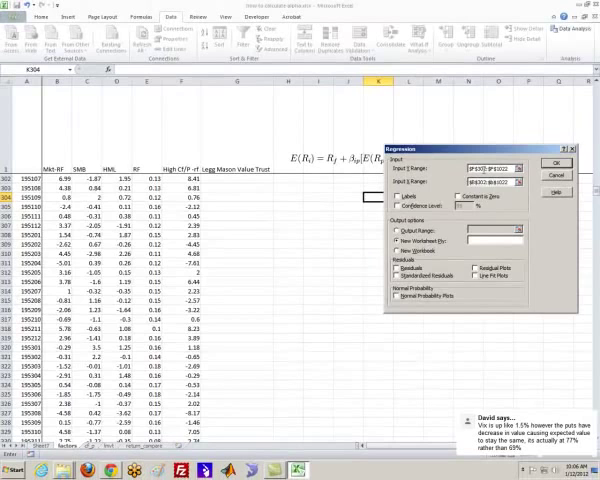
- Run a CAPM regression with only Mkt-RF as X, labelling alpha and B wrt mkt-rf
{"action": "left_click", "coordinate": [556, 163]}
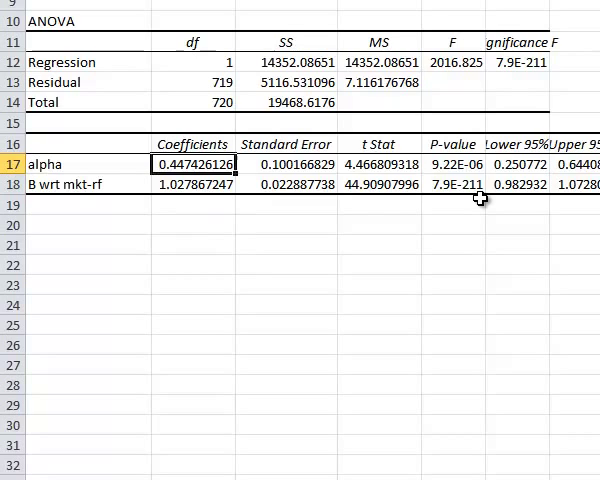
{"action": "left_click", "coordinate": [449, 164]}
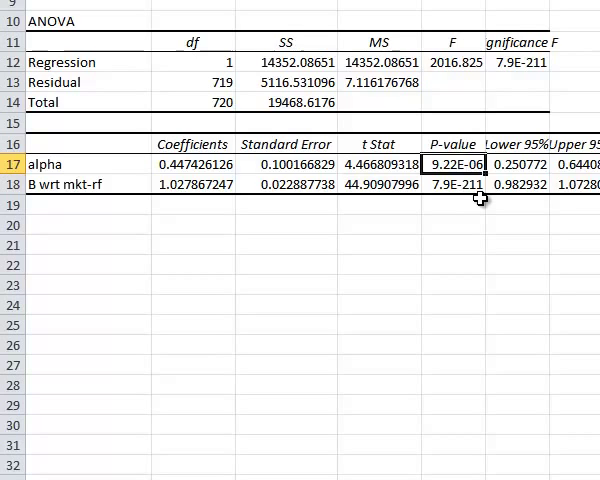
{"action": "left_click", "coordinate": [192, 164]}
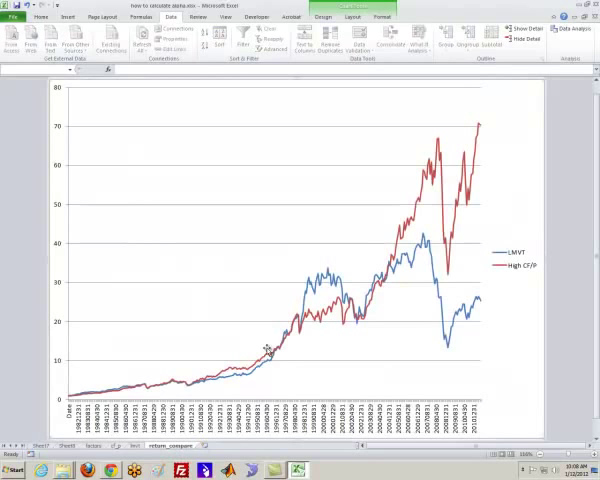
{"action": "mouse_move", "coordinate": [385, 344]}
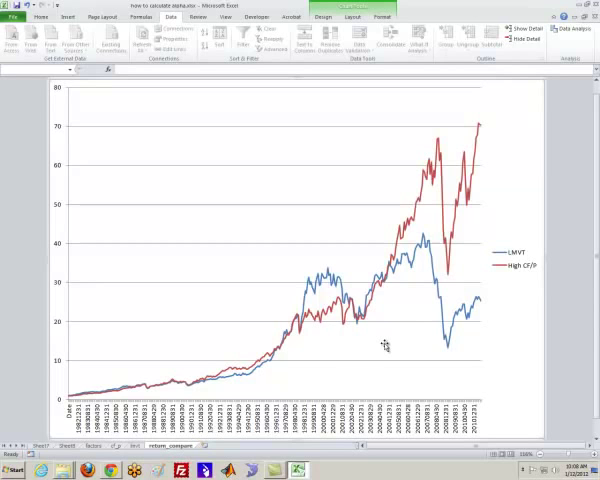
{"action": "mouse_move", "coordinate": [445, 315]}
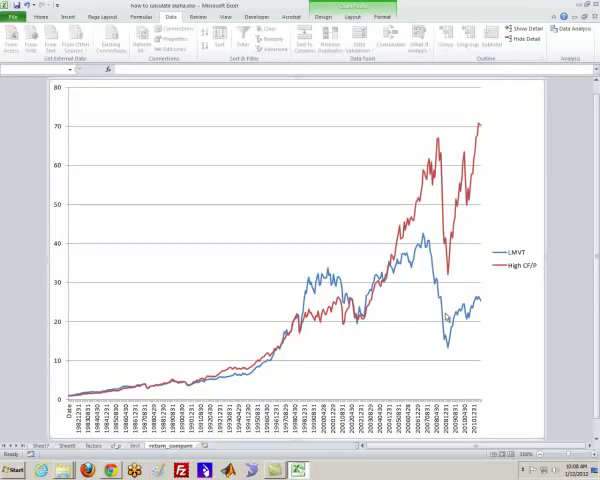
{"action": "mouse_move", "coordinate": [475, 165]}
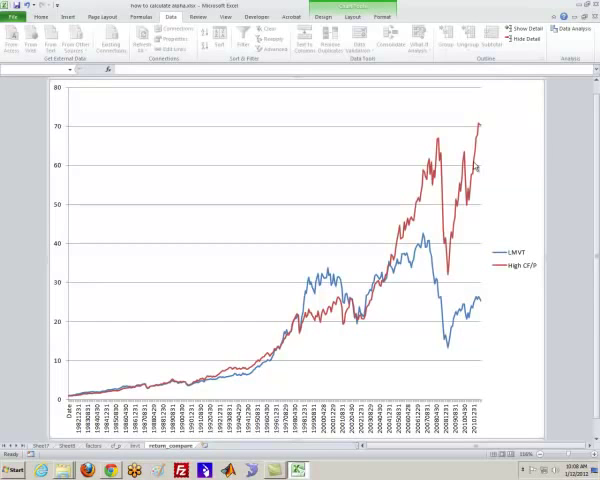
{"action": "mouse_move", "coordinate": [412, 316]}
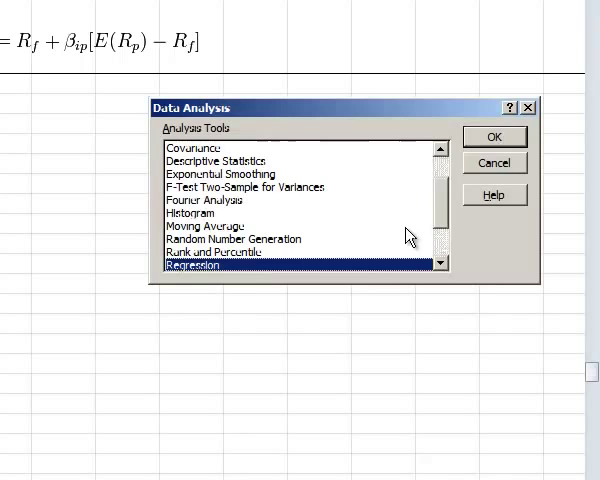
- Start a Regression with Y range $G$672:$G$1024 and reselect the factor columns as X range
{"action": "left_click", "coordinate": [494, 137]}
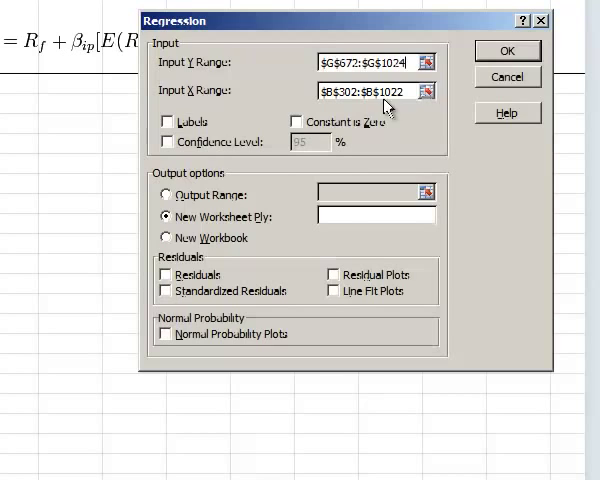
{"action": "left_click", "coordinate": [425, 90]}
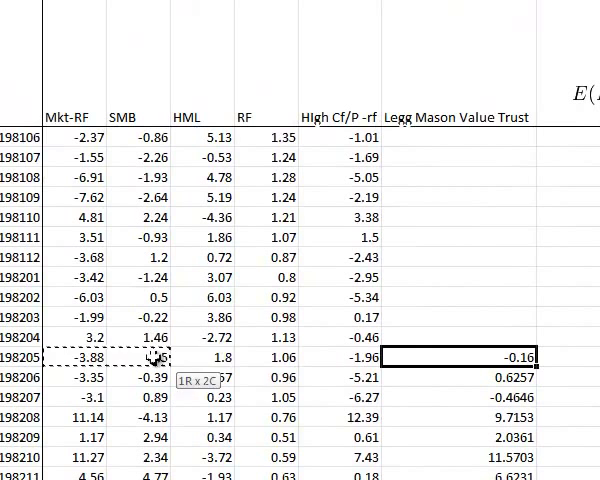
- Run the three-factor regression and check the alpha (about -0.046) and market beta coefficients
{"action": "scroll", "scroll_direction": "down", "scroll_amount": 3}
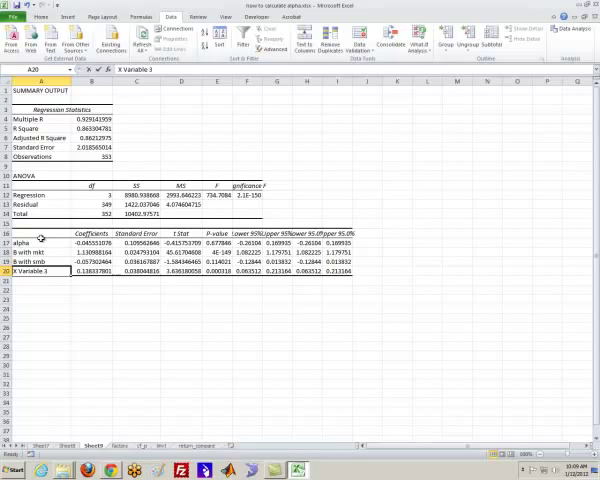
{"action": "left_click", "coordinate": [91, 242]}
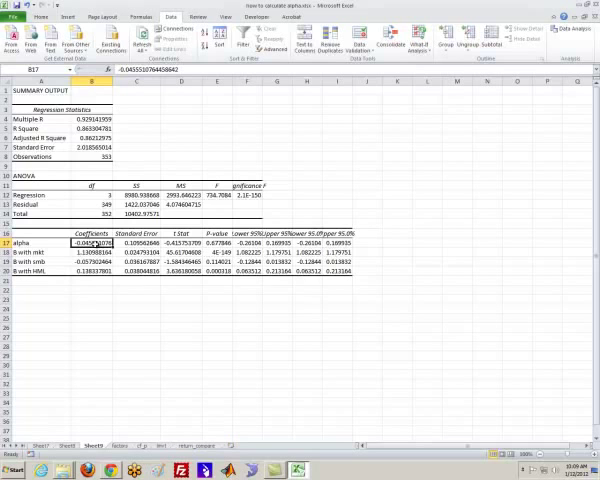
{"action": "left_click", "coordinate": [92, 260]}
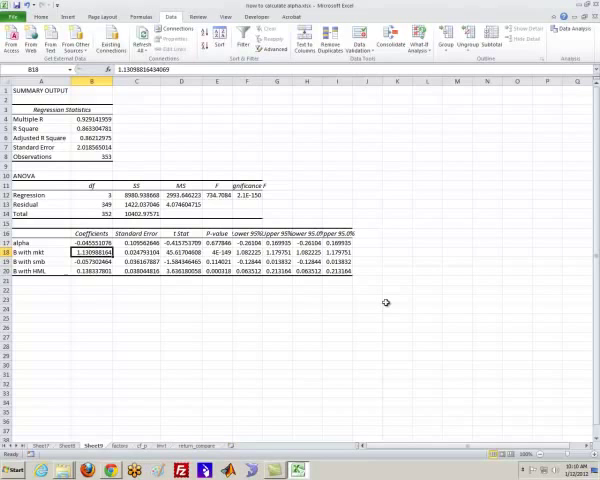
{"action": "left_click", "coordinate": [180, 243]}
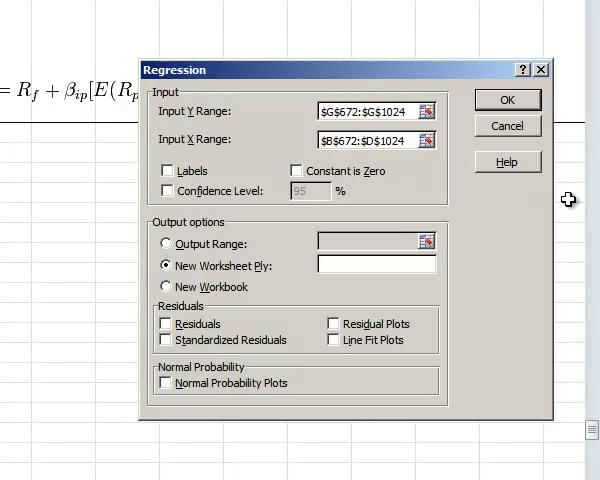
- Run a single-factor regression of G672:G1024 to a new worksheet
{"action": "left_click", "coordinate": [507, 99]}
{"action": "type", "text": "B wrt"}
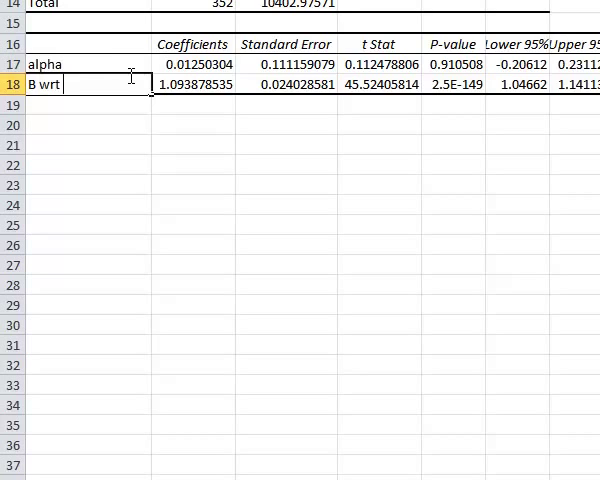
- Type labels alpha and 'B wrt mkt' in A17 and A18
{"action": "type", "text": "mkt"}
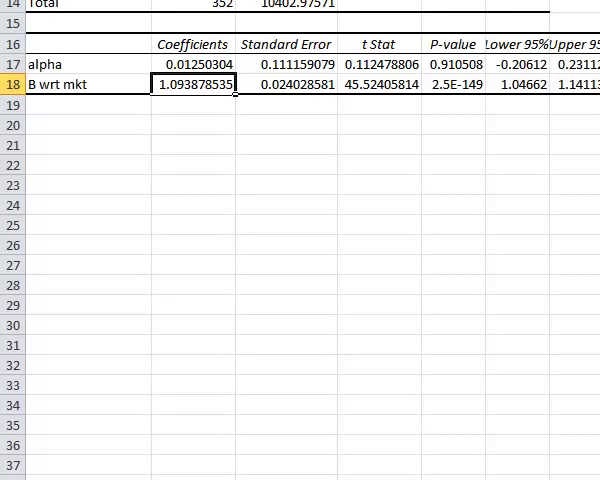
{"action": "scroll", "scroll_direction": "up", "scroll_amount": 3}
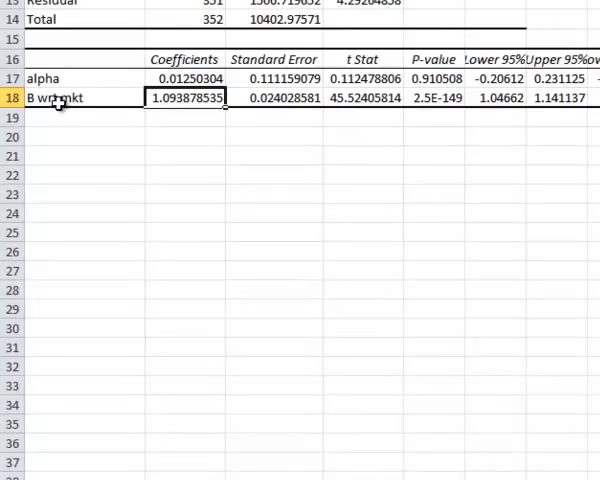